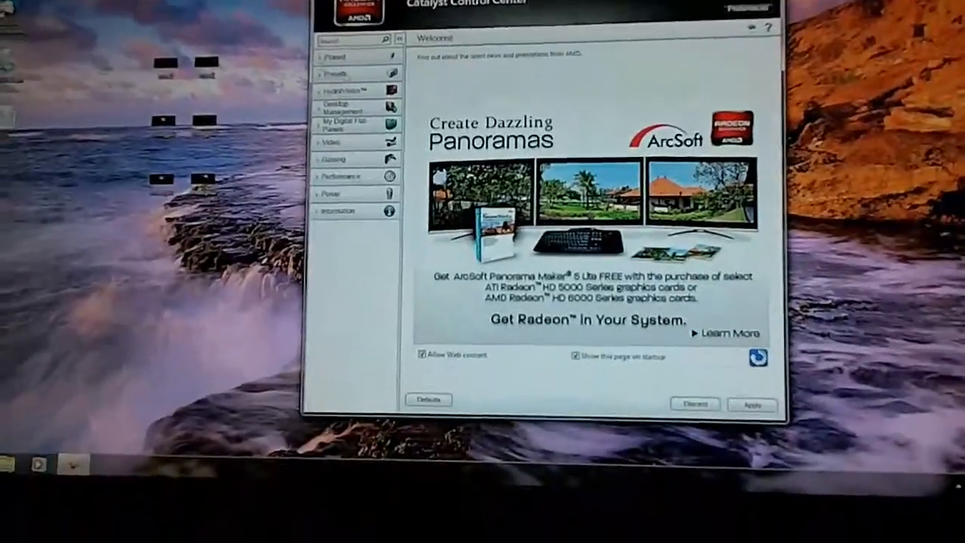
# - Go to Desktop Management > Creating and Arranging Desktops to see the three connected displays
pyautogui.click(339, 104)
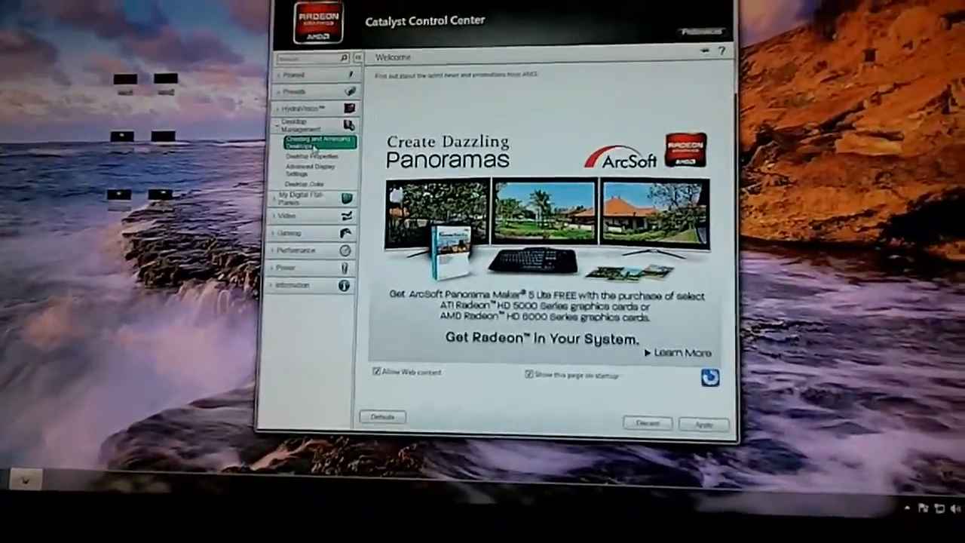
pyautogui.click(309, 142)
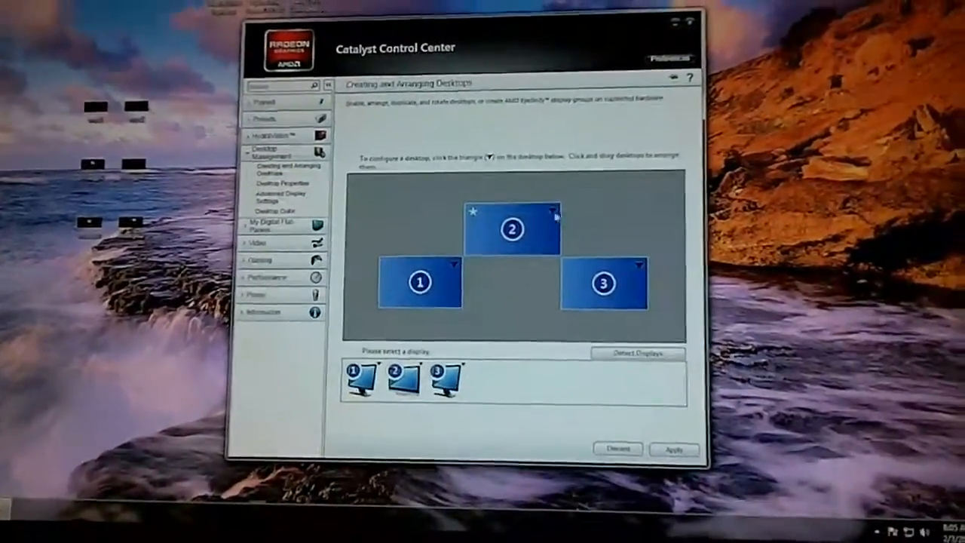
# - Start Create Group from display 2's menu and confirm disabling the separate desktops
pyautogui.click(555, 213)
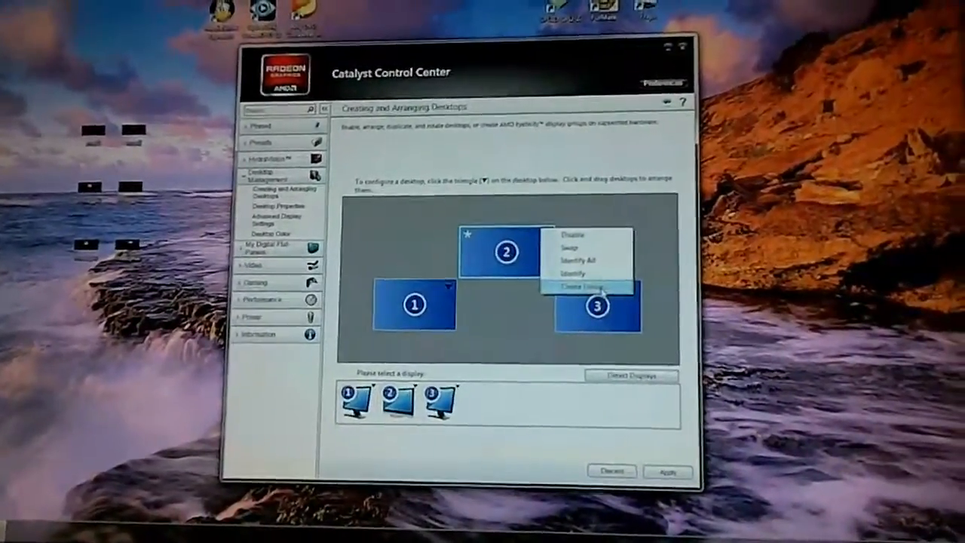
pyautogui.click(587, 286)
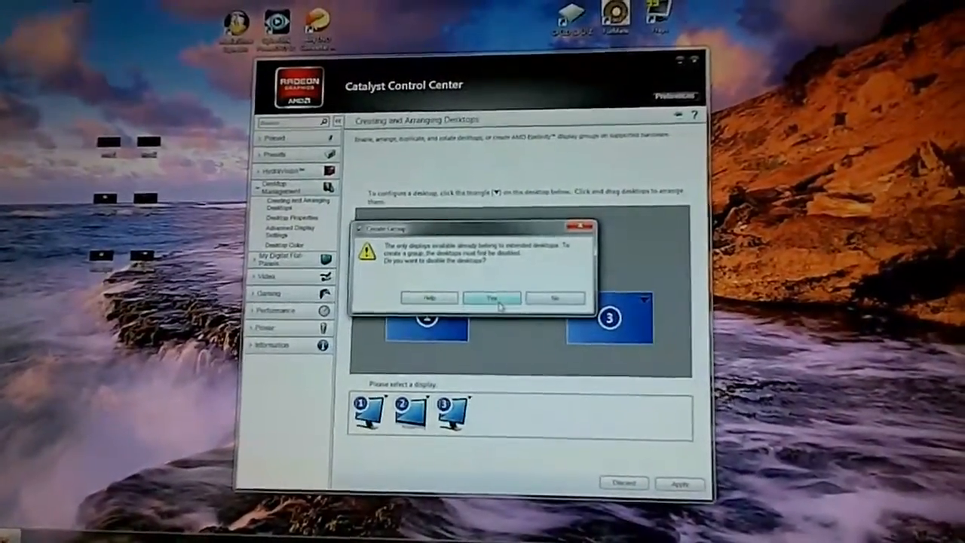
pyautogui.click(491, 298)
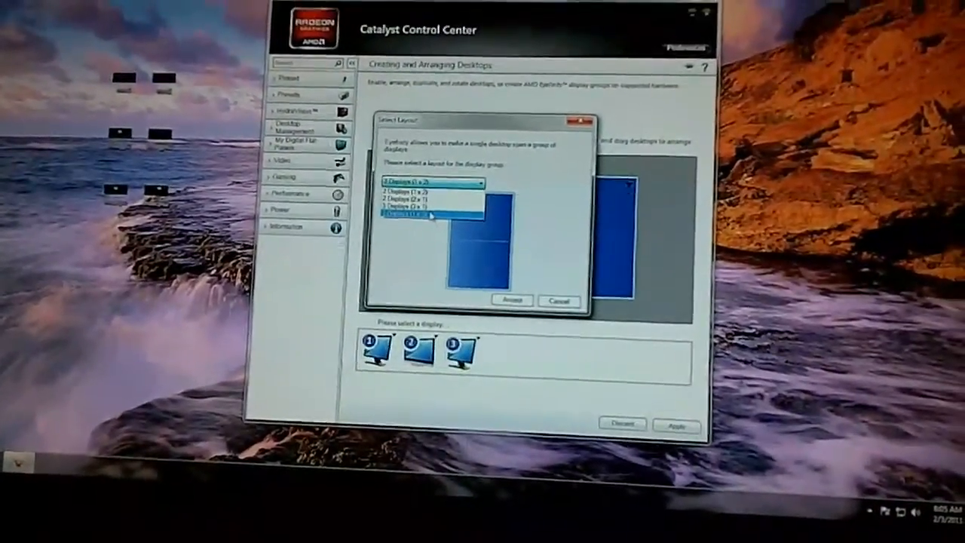
# - Choose the 3 Displays (3x1) side-by-side layout for the new Eyefinity group
pyautogui.click(423, 219)
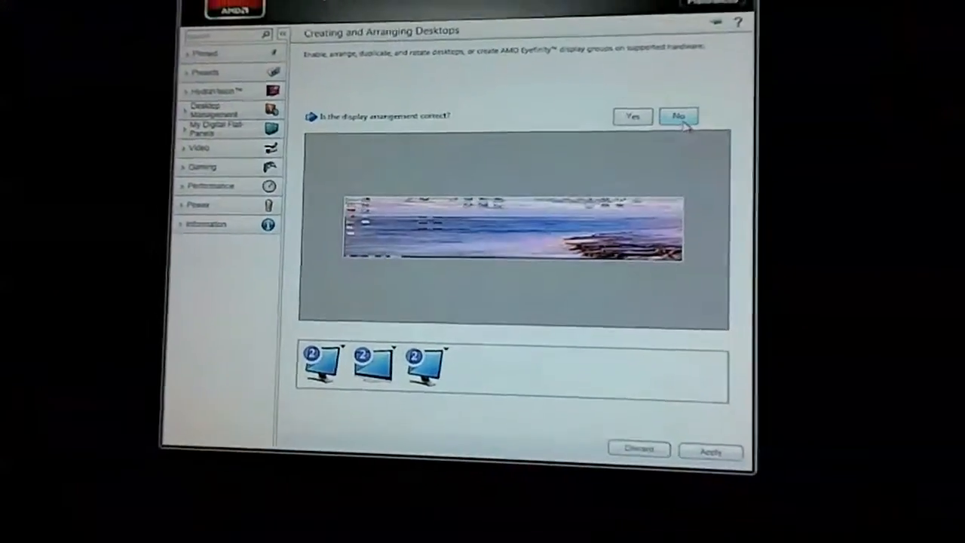
# - Confirm the three-monitor panoramic arrangement is correct in the preview prompt
pyautogui.click(679, 115)
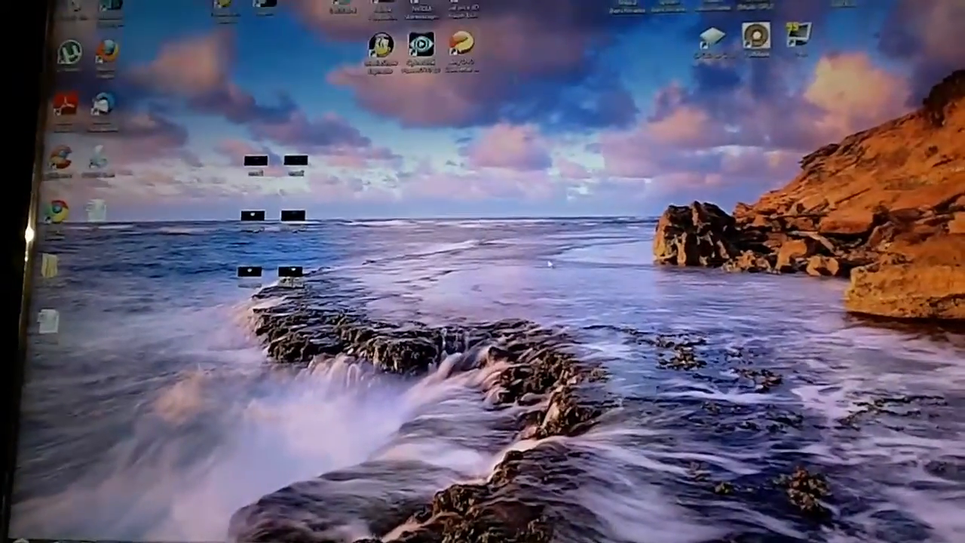
# - Bring up the Windows+P projection switcher with Computer only, Duplicate, Extend, Projector only
pyautogui.press('Win+p')
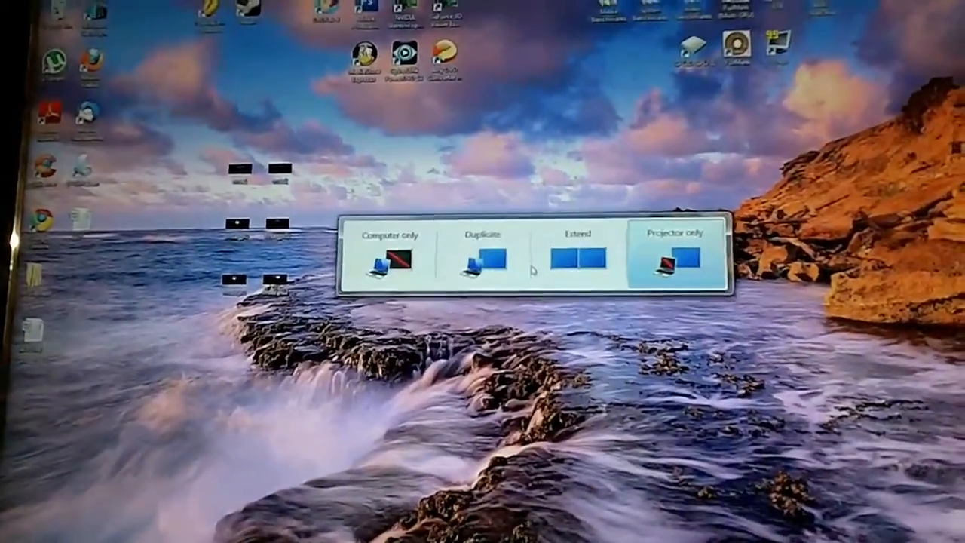